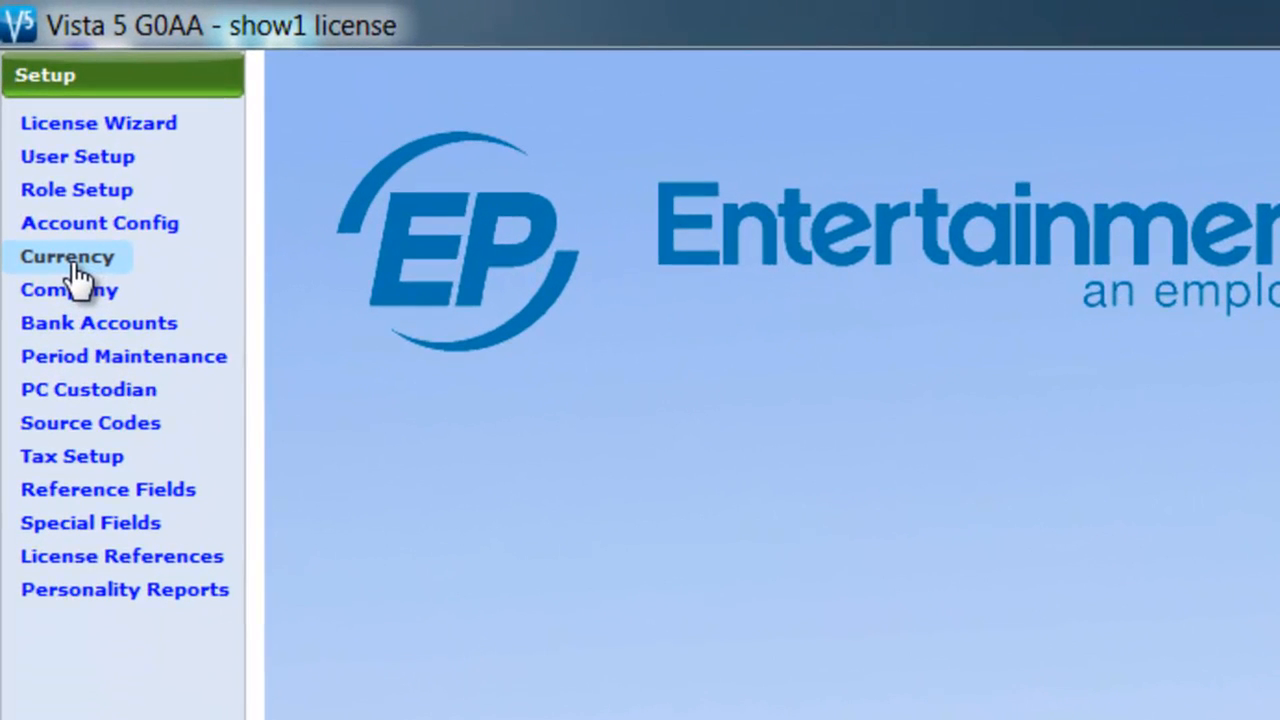
Open the Currency setup and view the Pound Sterling entry details.
left_click(66, 256)
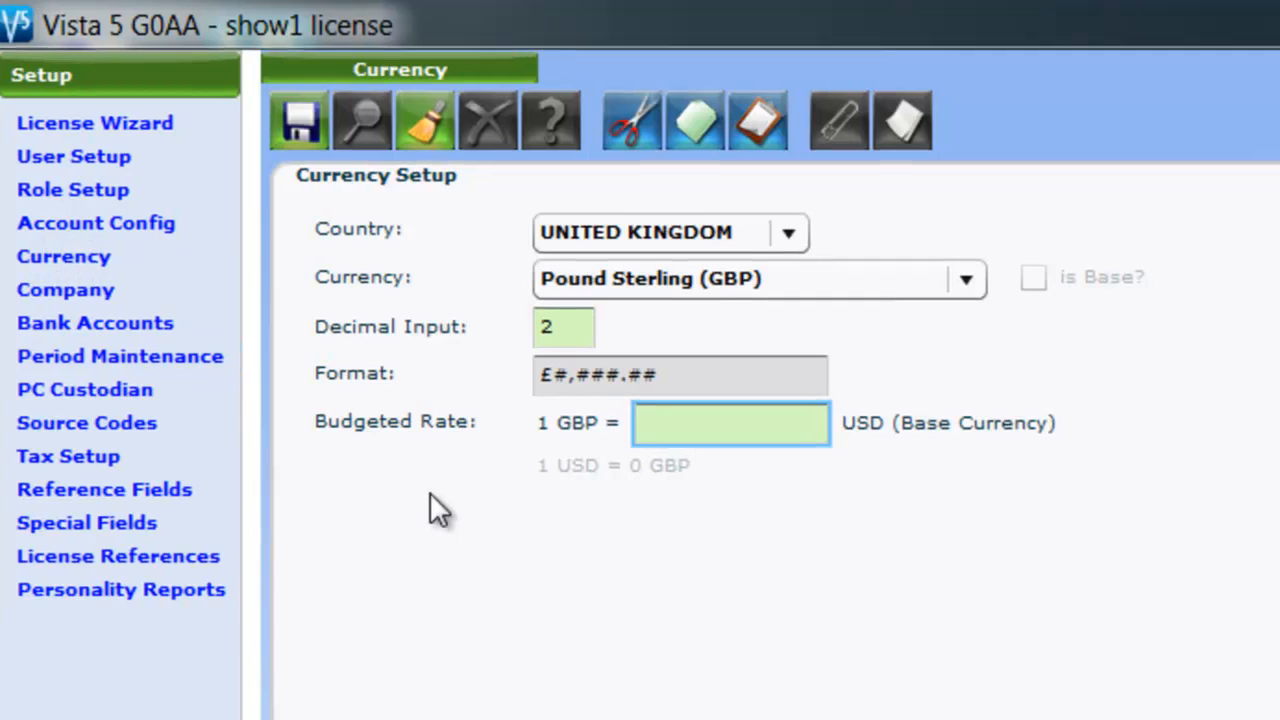
left_click(1190, 68)
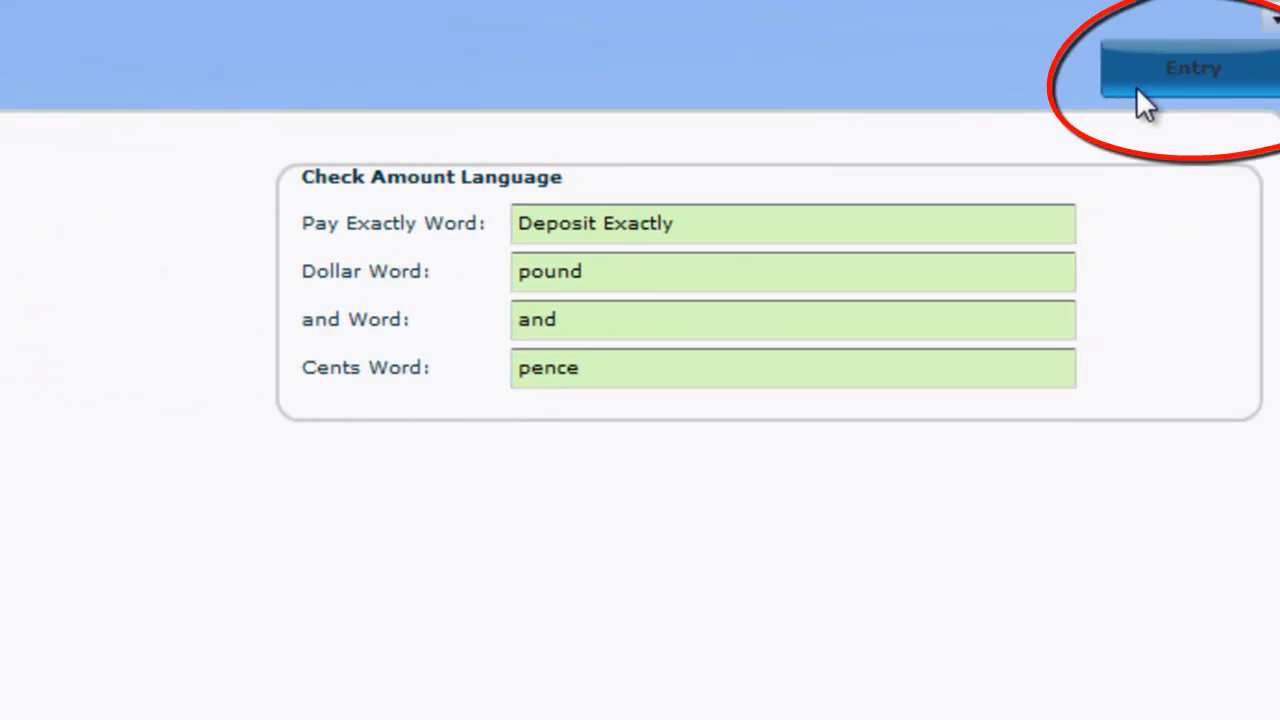
mouse_move(1065, 90)
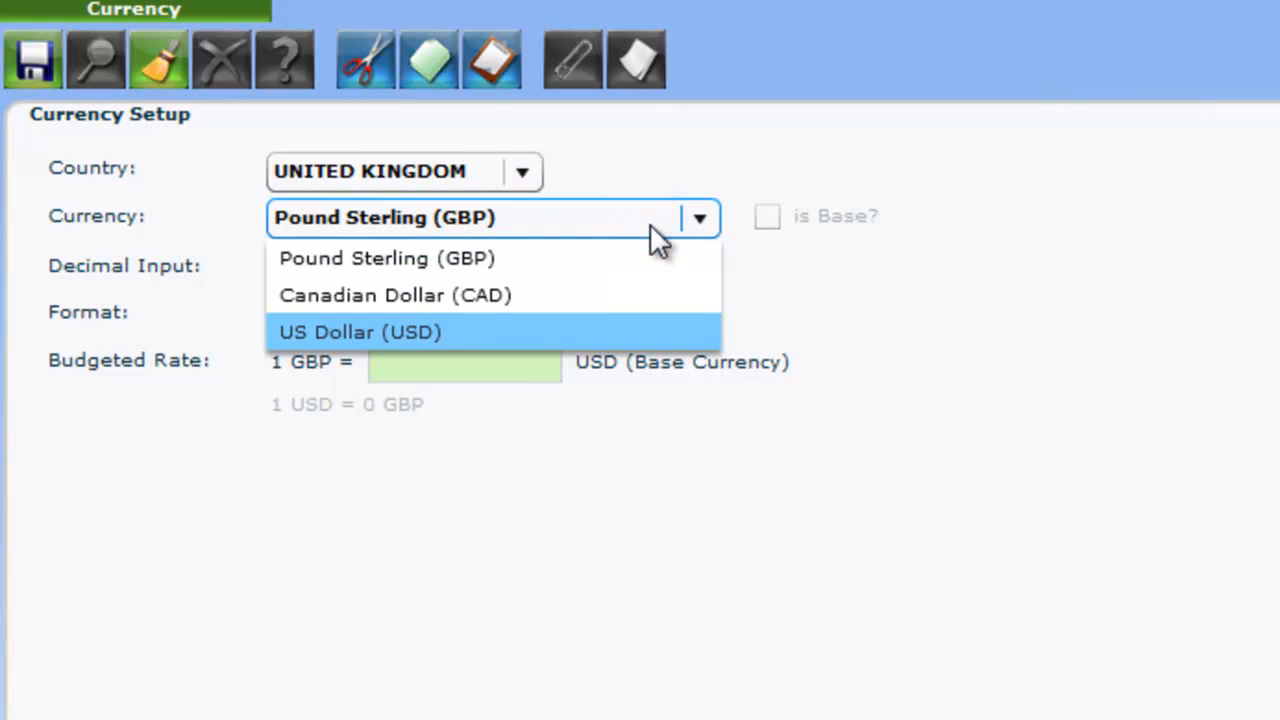
Keep Pound Sterling (GBP) selected as the currency.
left_click(386, 258)
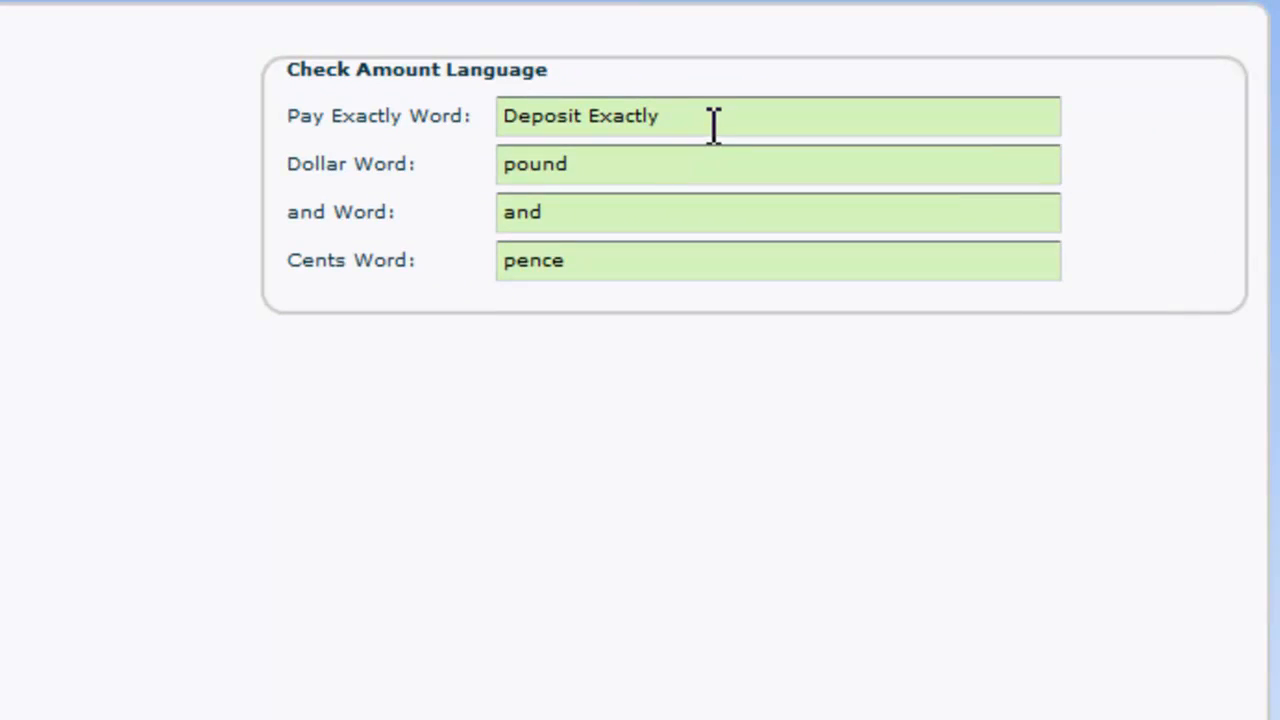
mouse_move(718, 124)
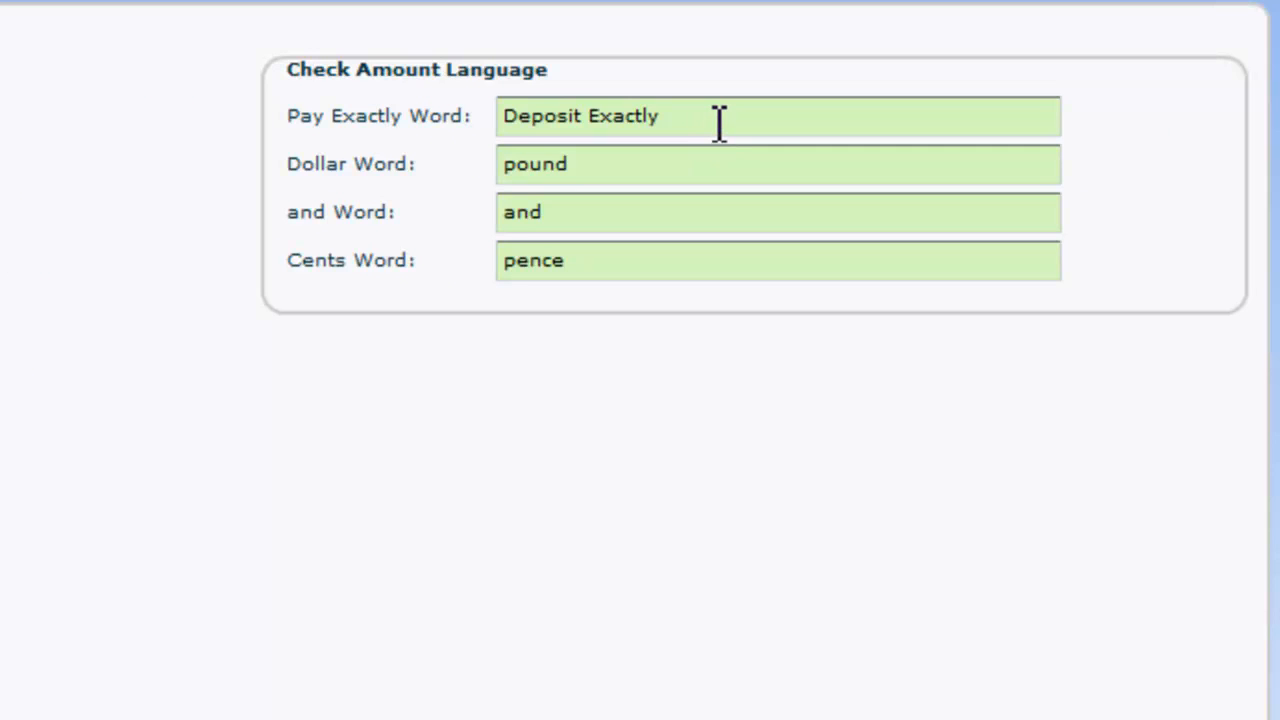
mouse_move(707, 260)
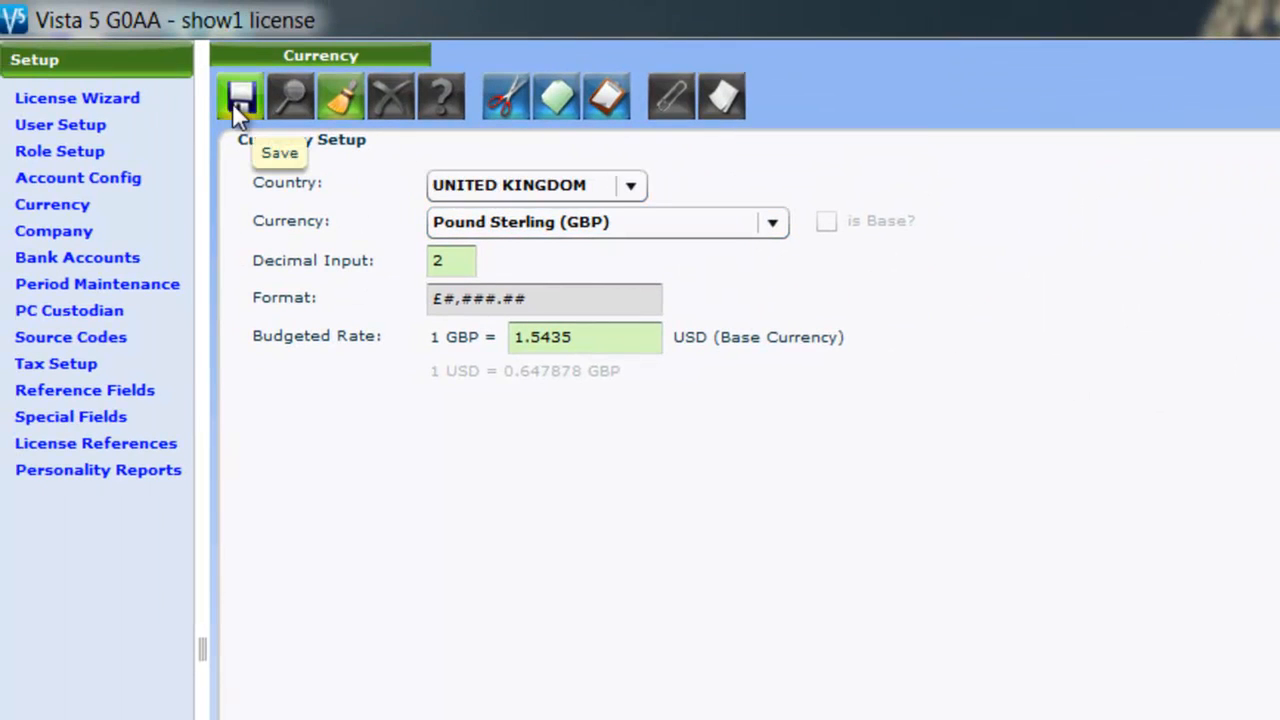
Save the GBP currency record with its 1.5435 budgeted rate and confirm.
left_click(239, 96)
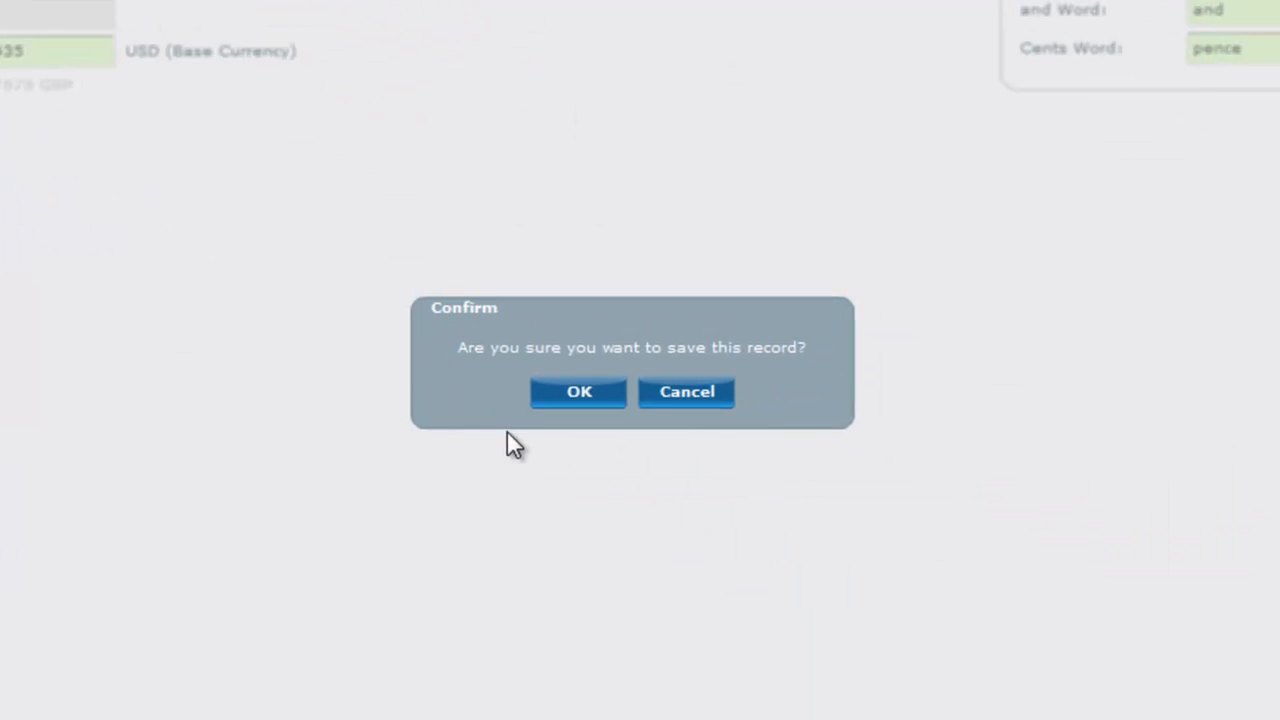
left_click(578, 391)
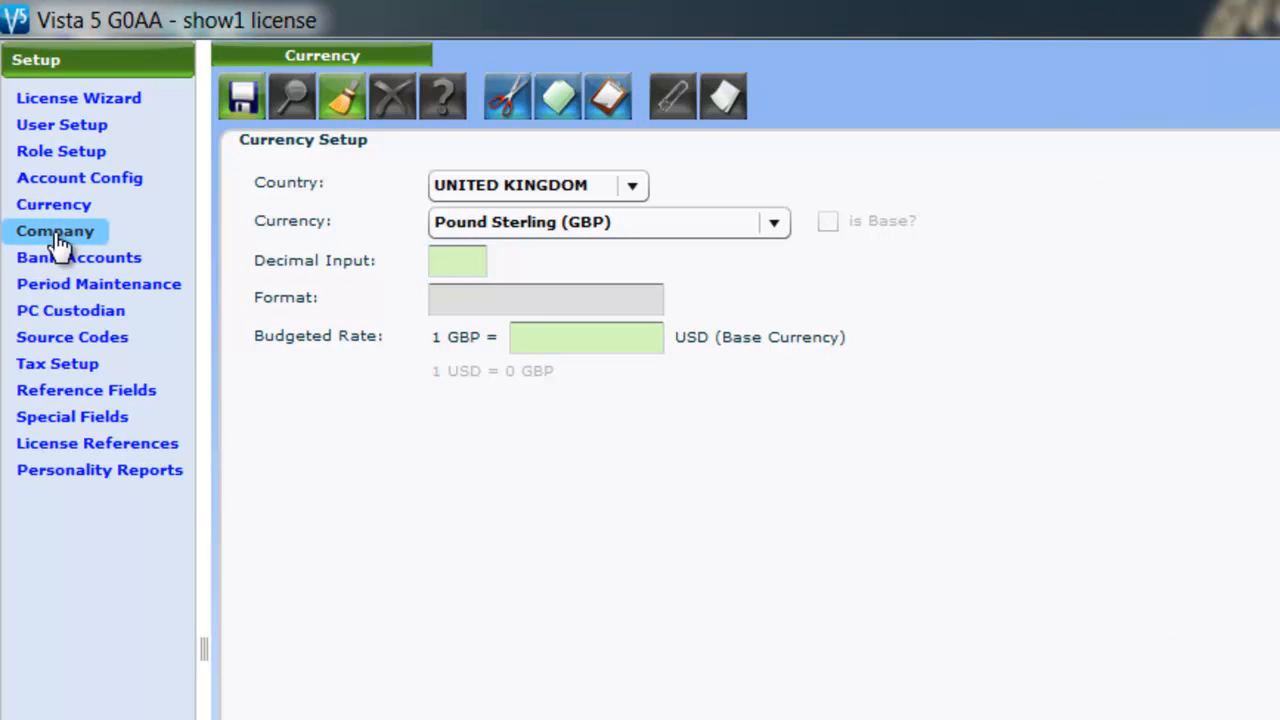
Open Company setup and enter company number 091234.
left_click(55, 231)
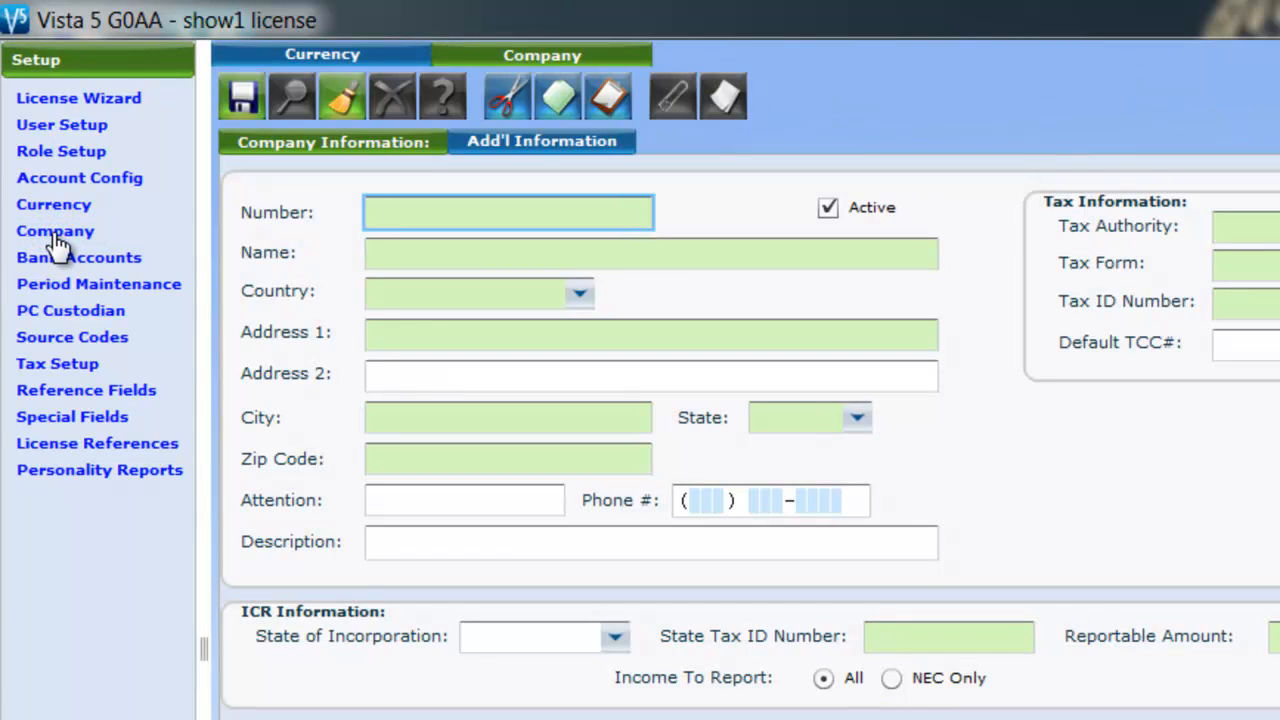
left_click(508, 212)
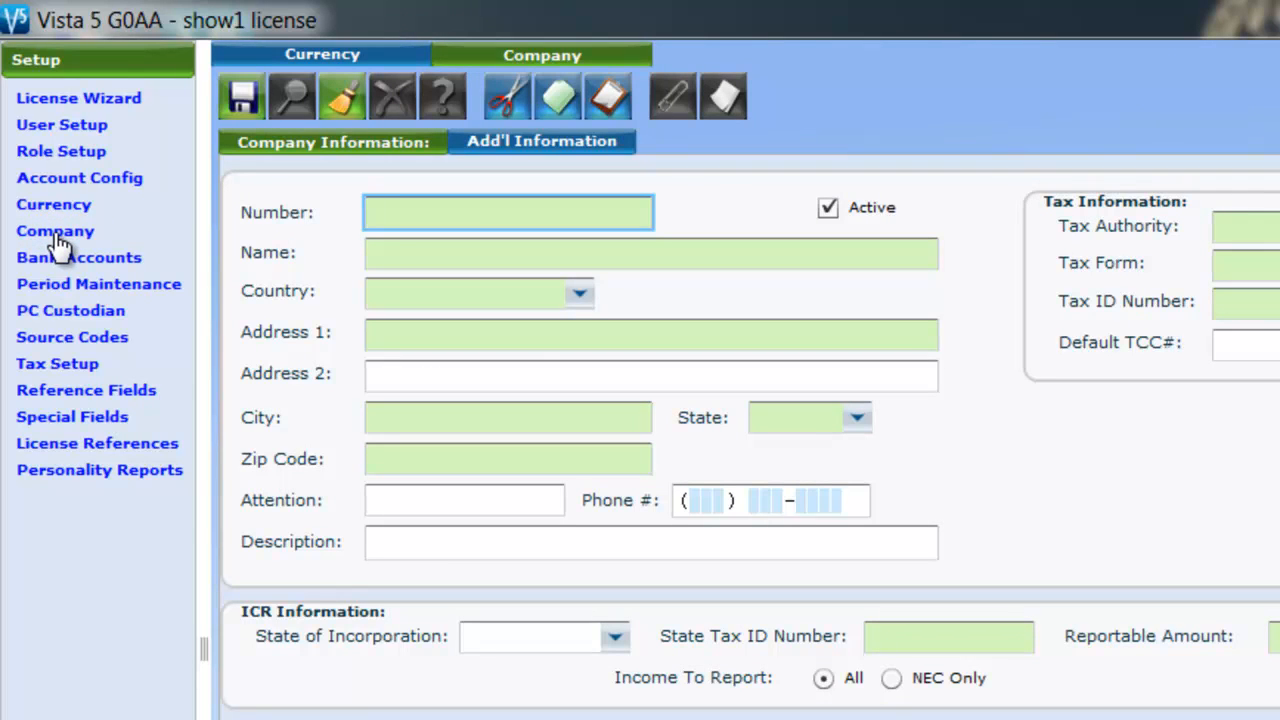
left_click(508, 212)
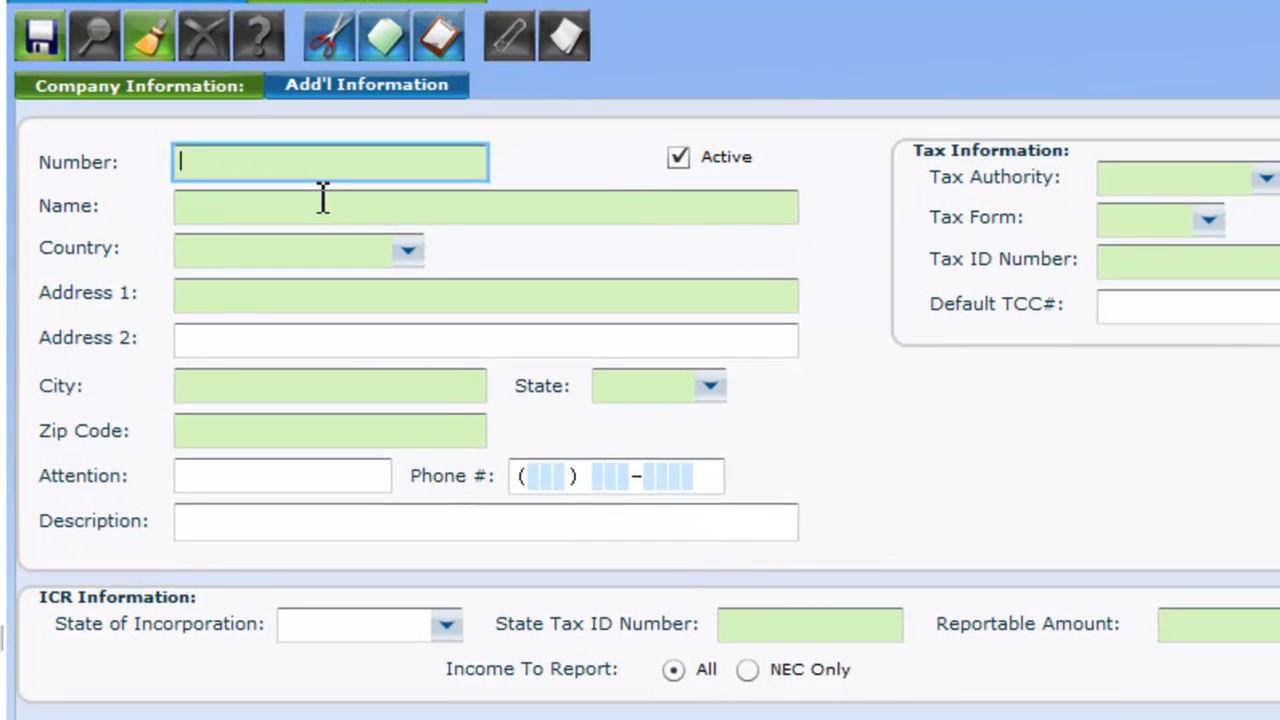
type("091234")
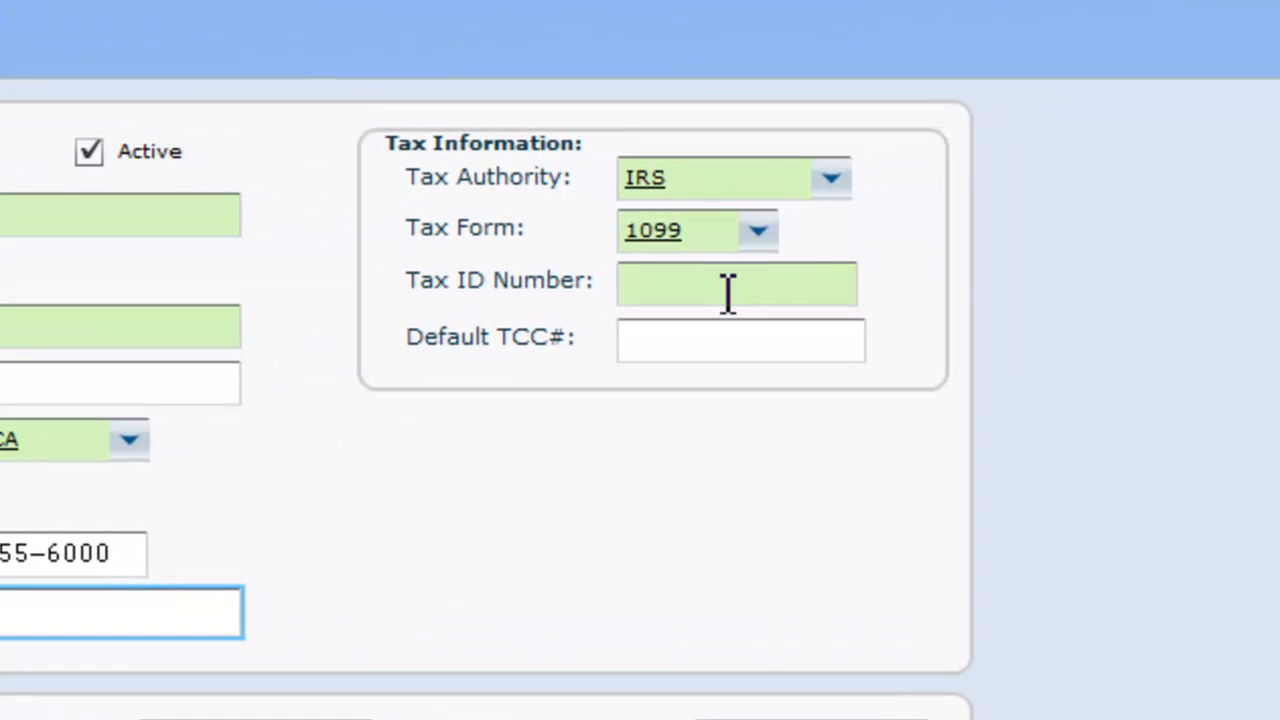
Enter tax ID 987654321, state tax ID 987654321, and reportable amount 10,000.00.
type("98765432")
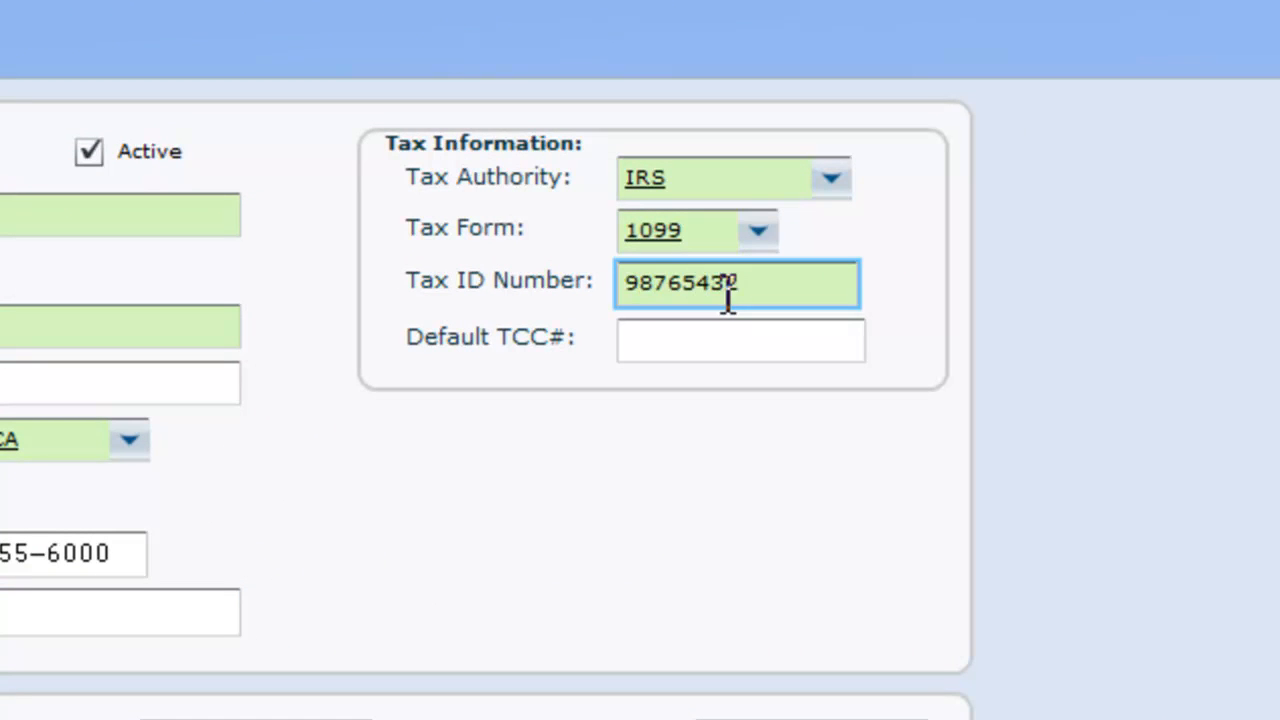
left_click(740, 338)
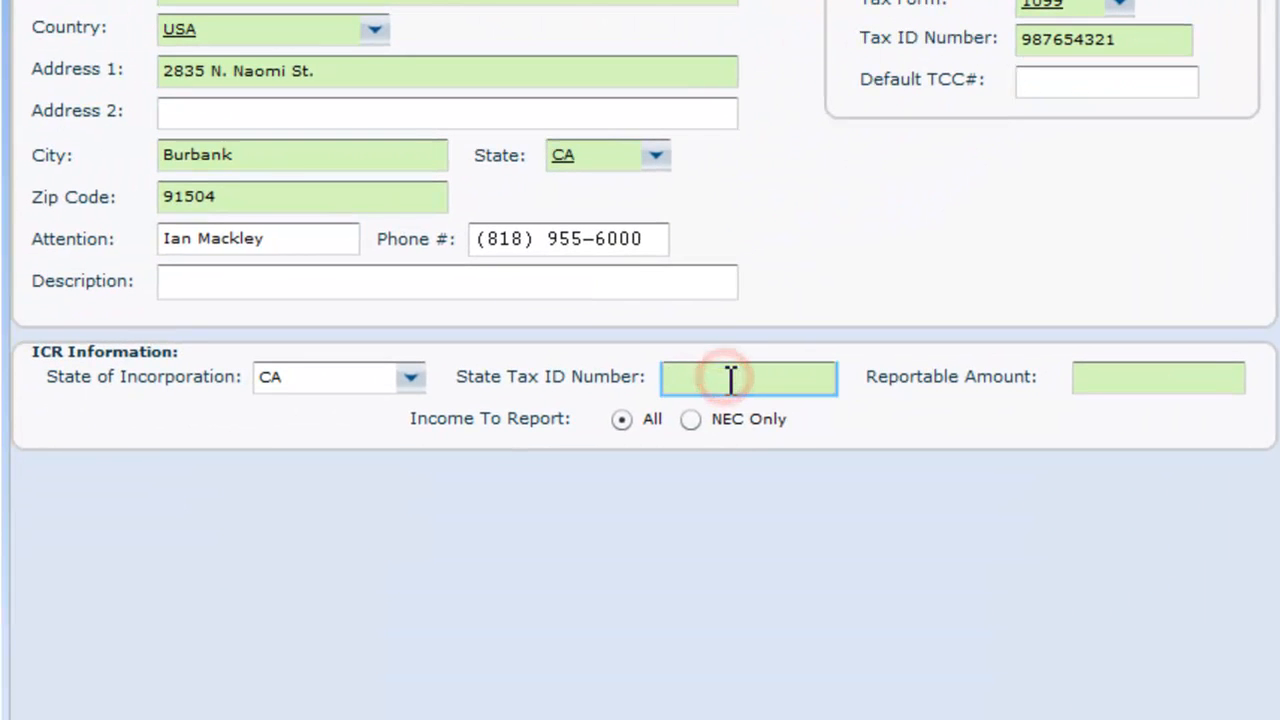
type("98765432")
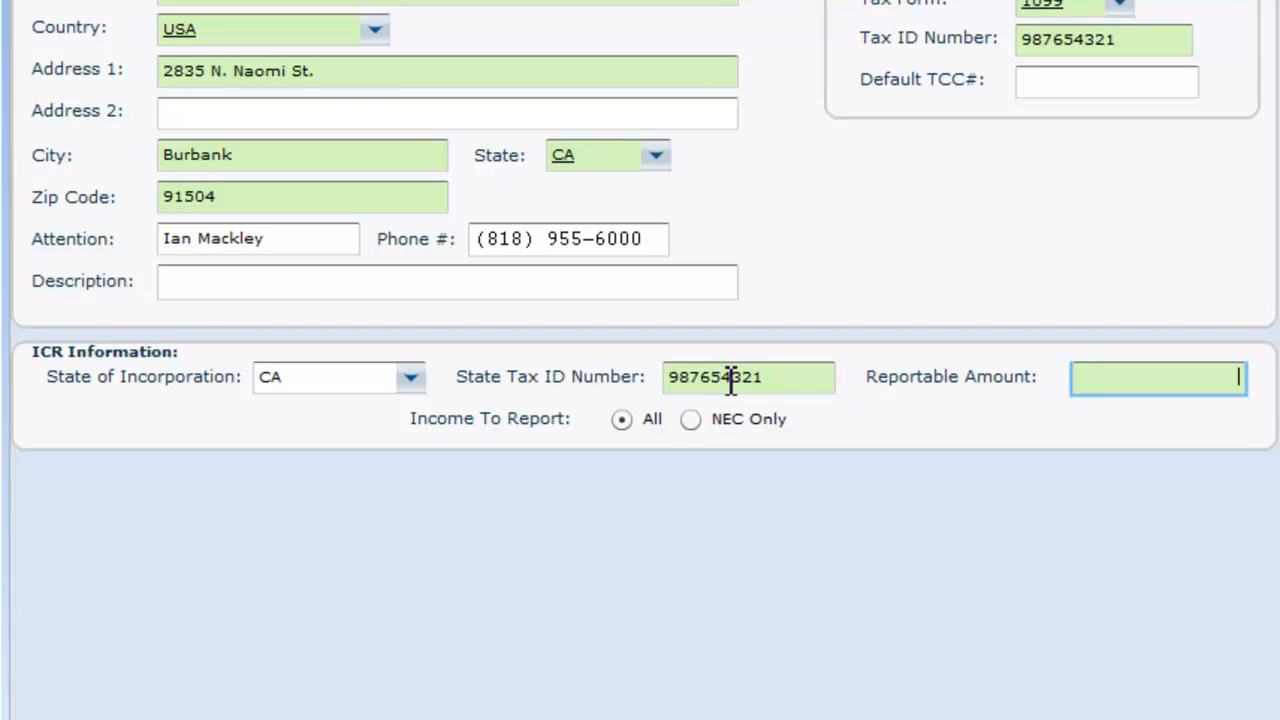
type("100000.00")
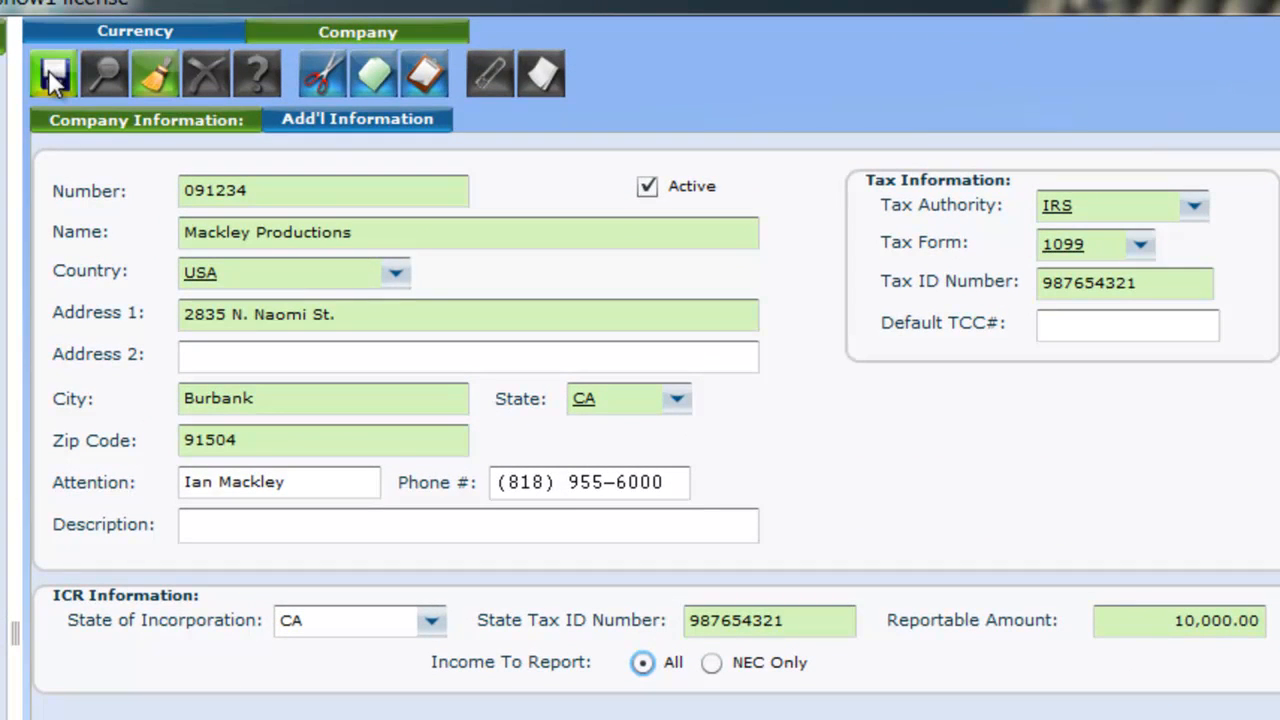
Save and confirm the Mackley Productions company record.
left_click(53, 74)
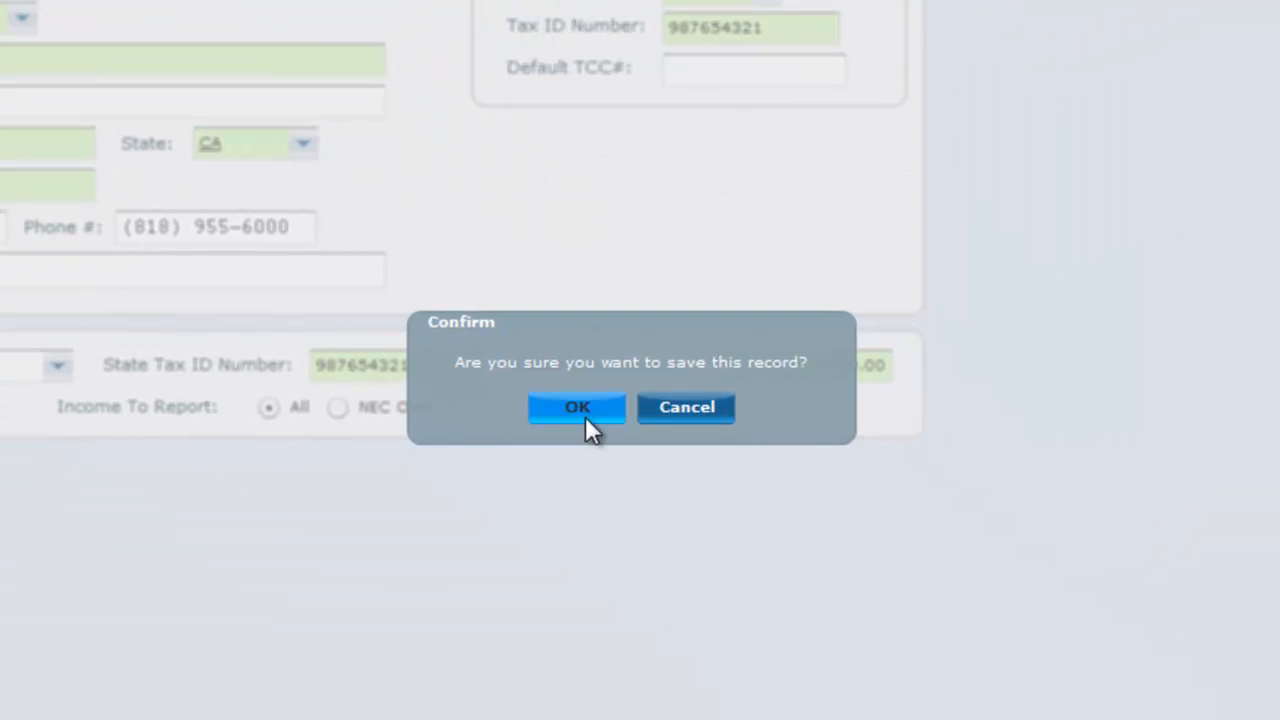
left_click(577, 407)
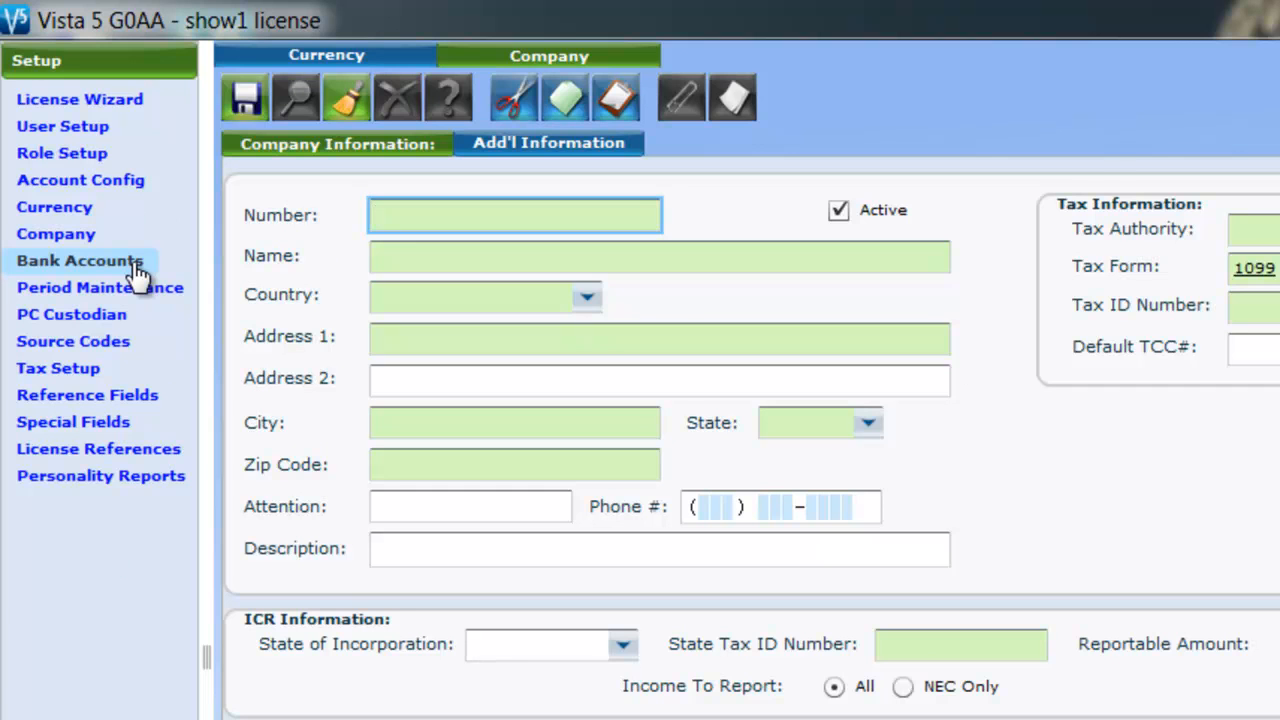
Create bank account 'Mackley Bank' with country set to USA.
left_click(79, 260)
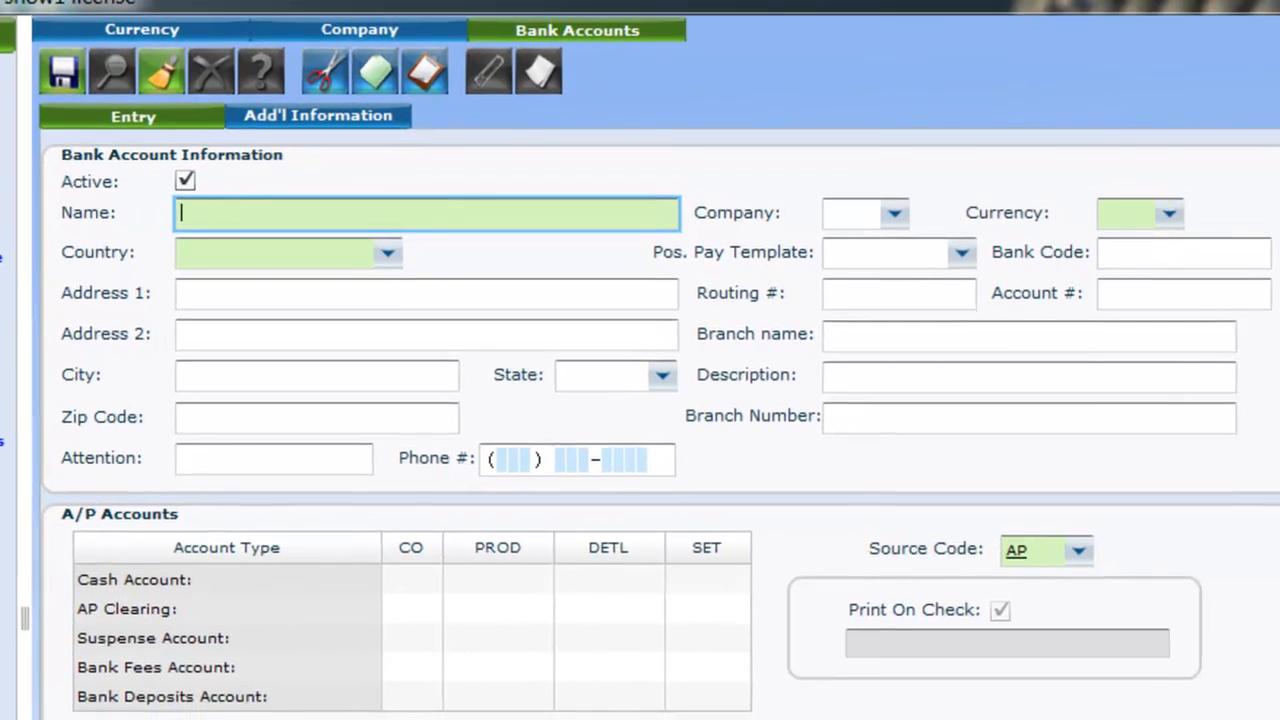
type("Mackley")
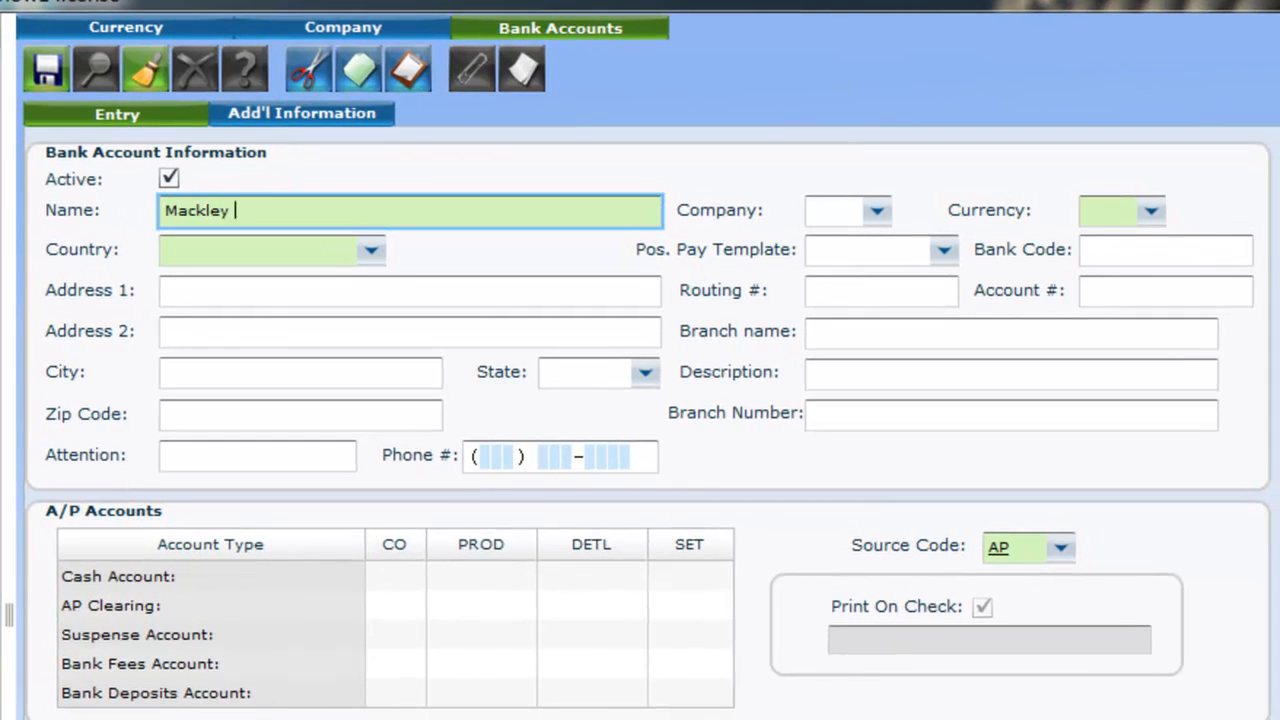
type("Bank")
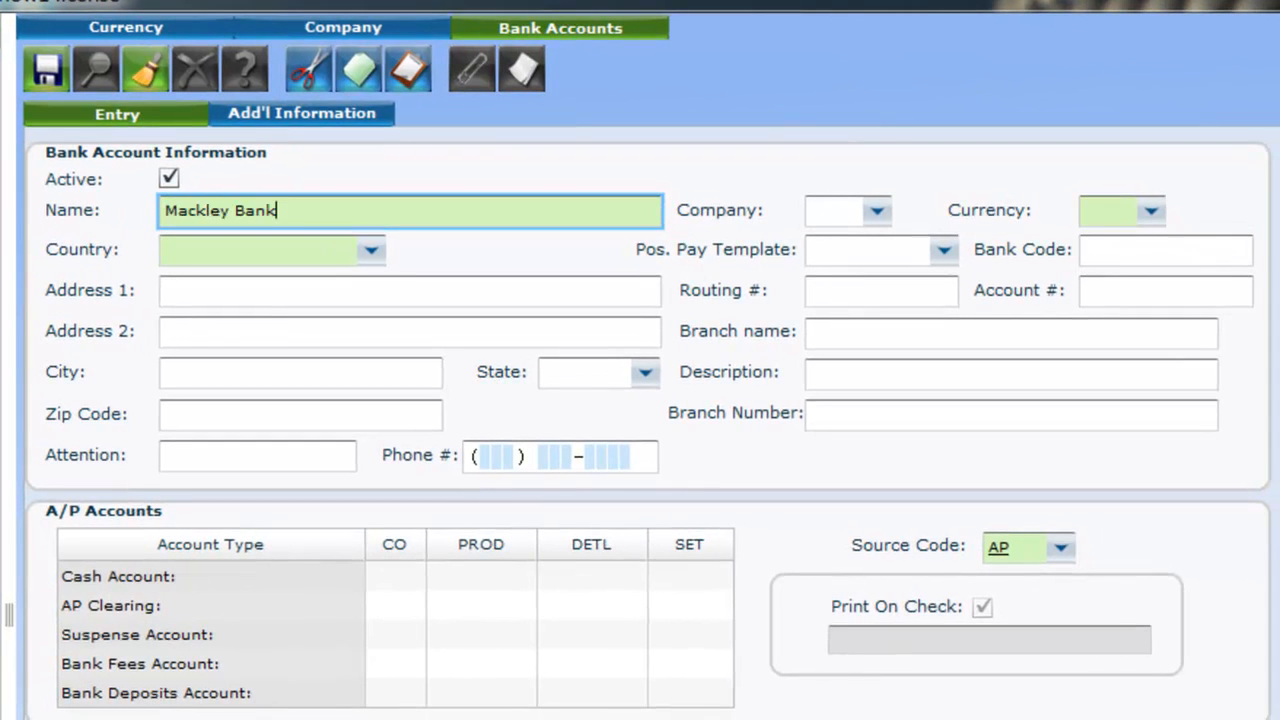
left_click(270, 249)
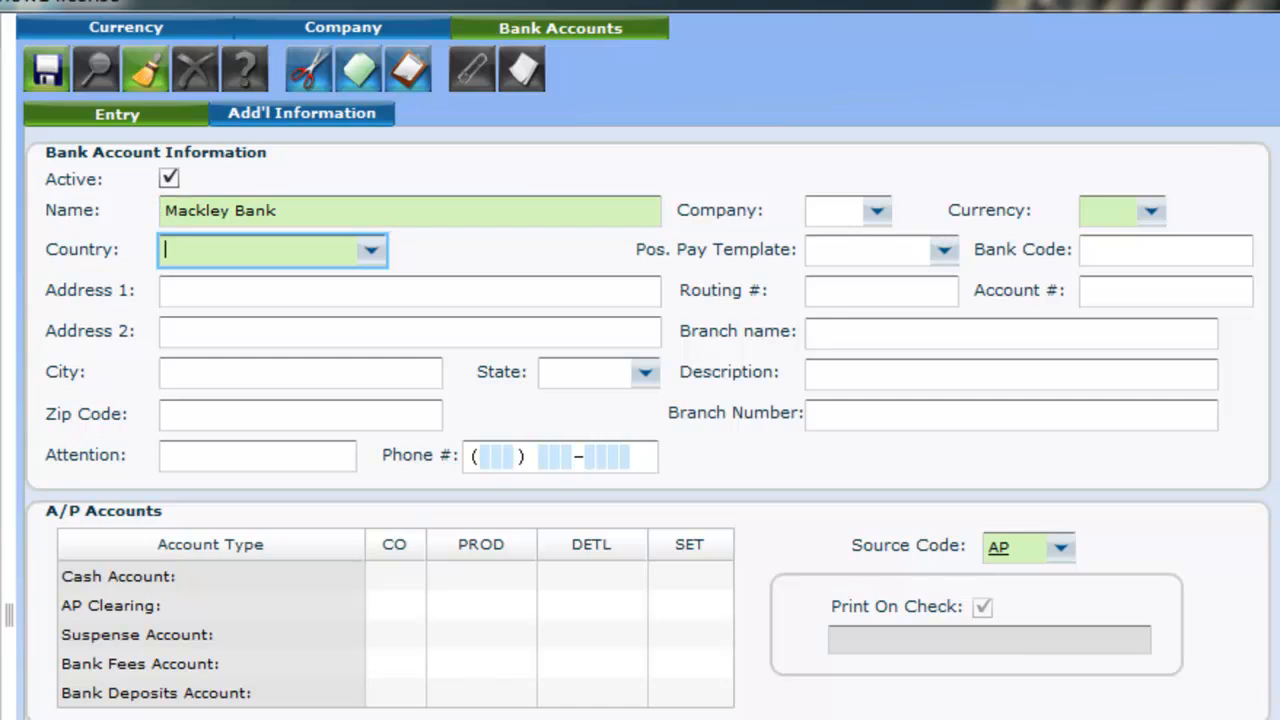
type("u")
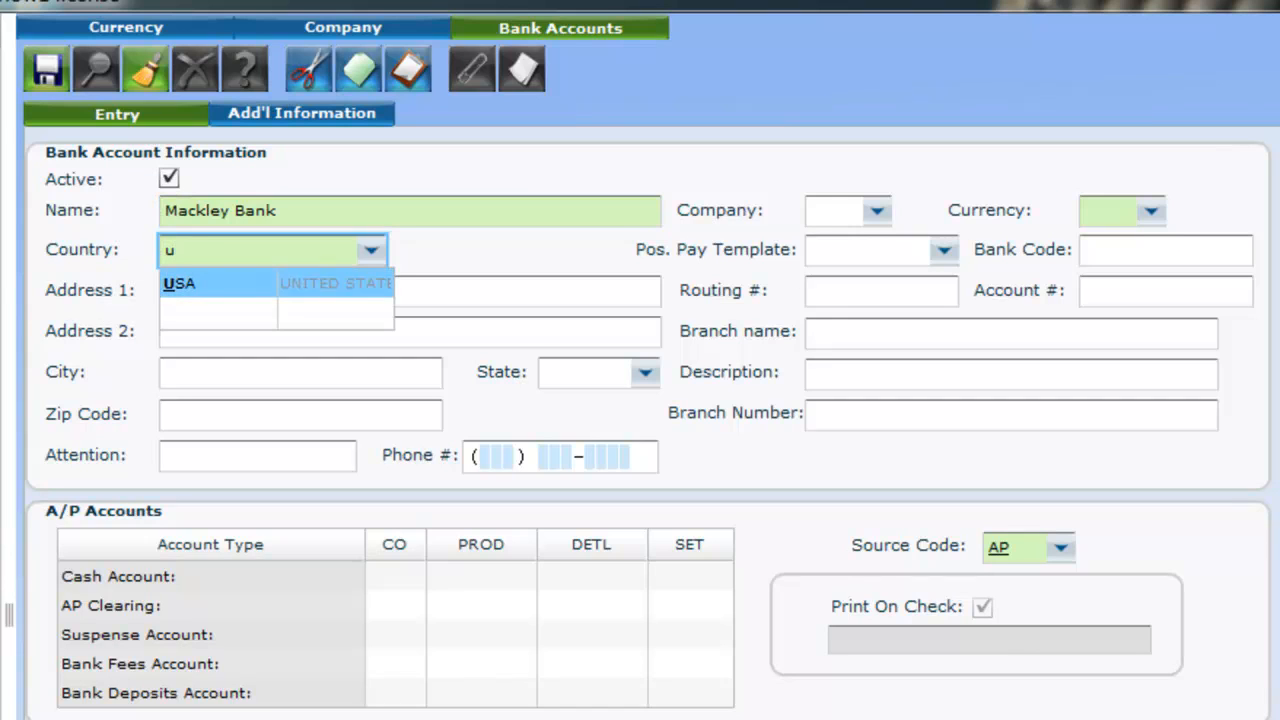
left_click(180, 283)
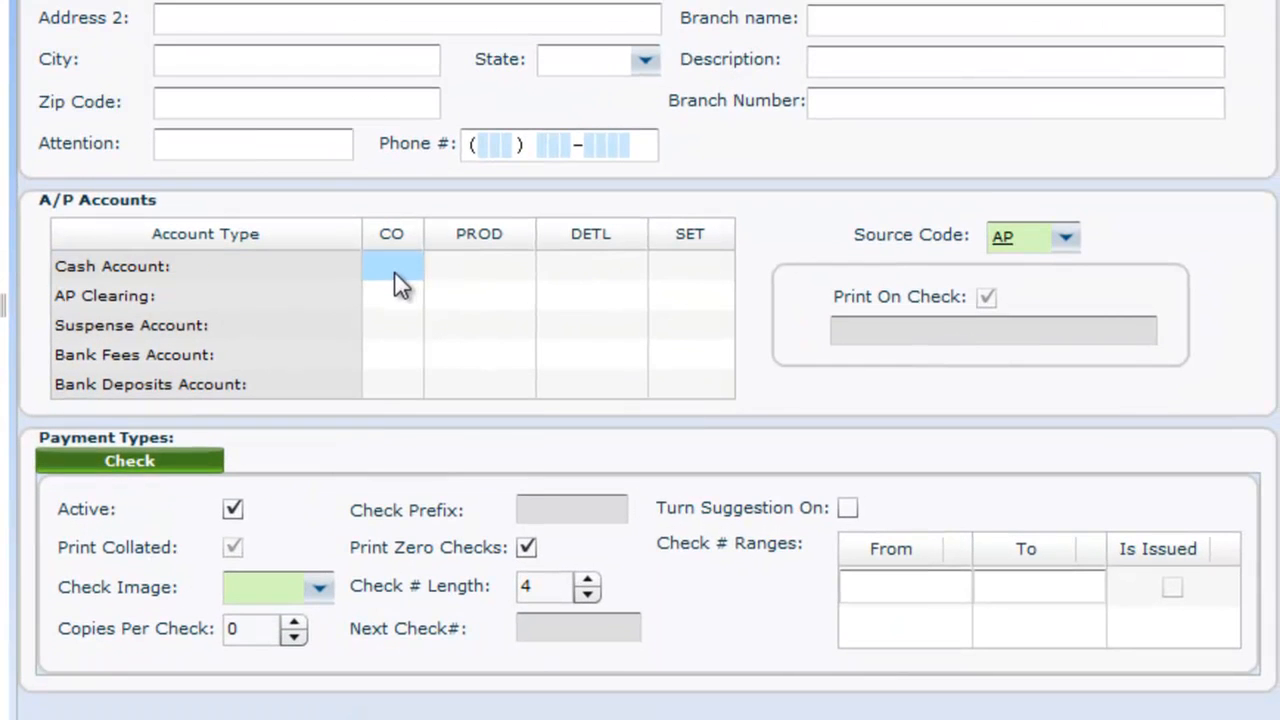
Code the cash account row as CO 01, PROD 1234, detail 1202.
type("01")
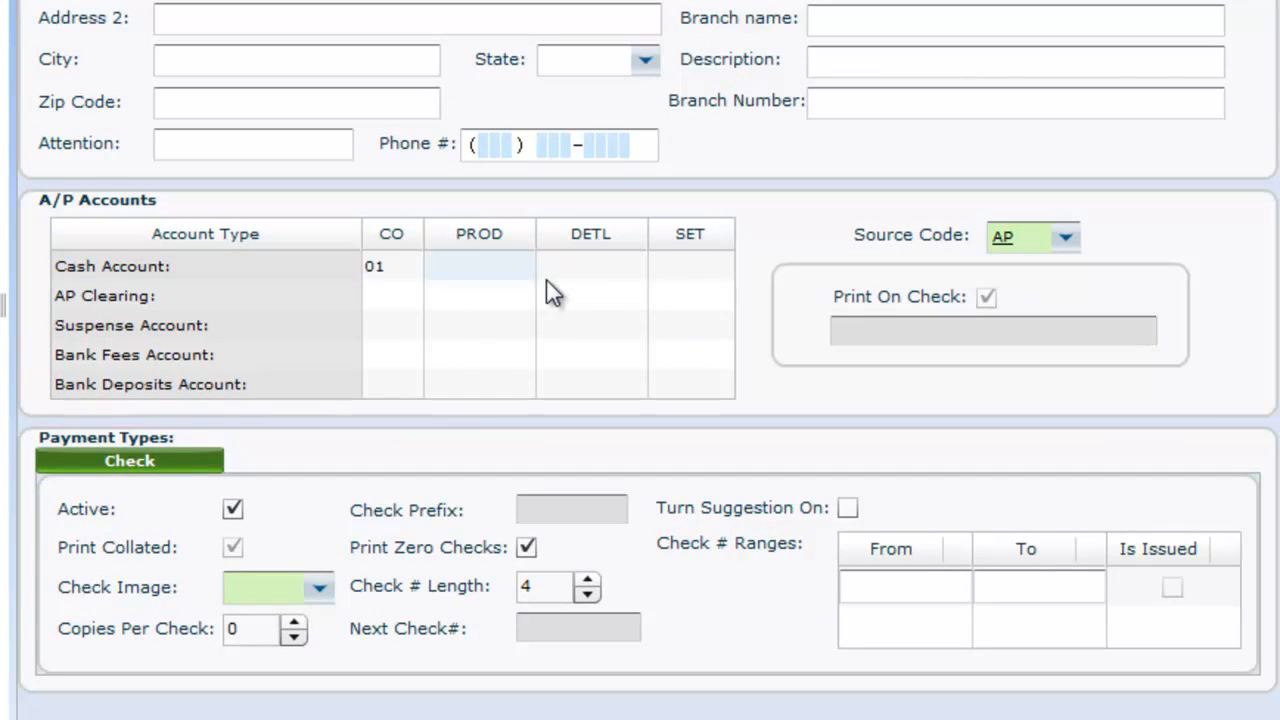
type("1234")
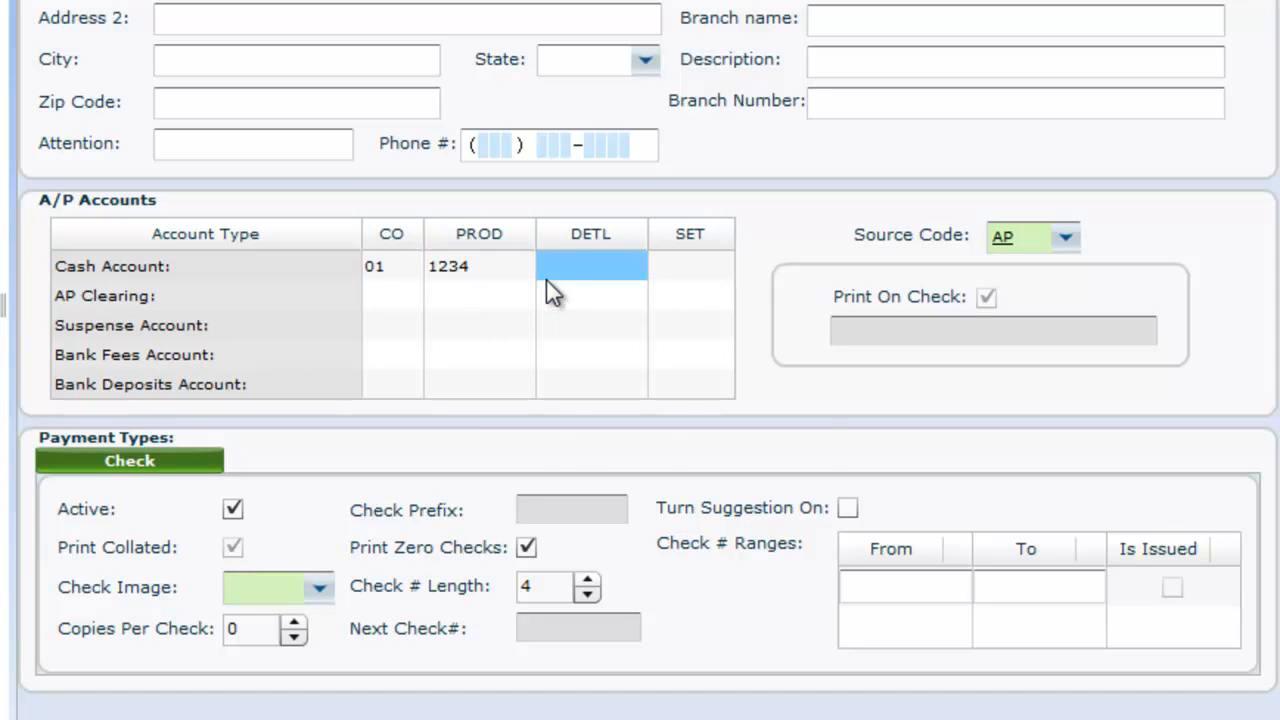
type("12")
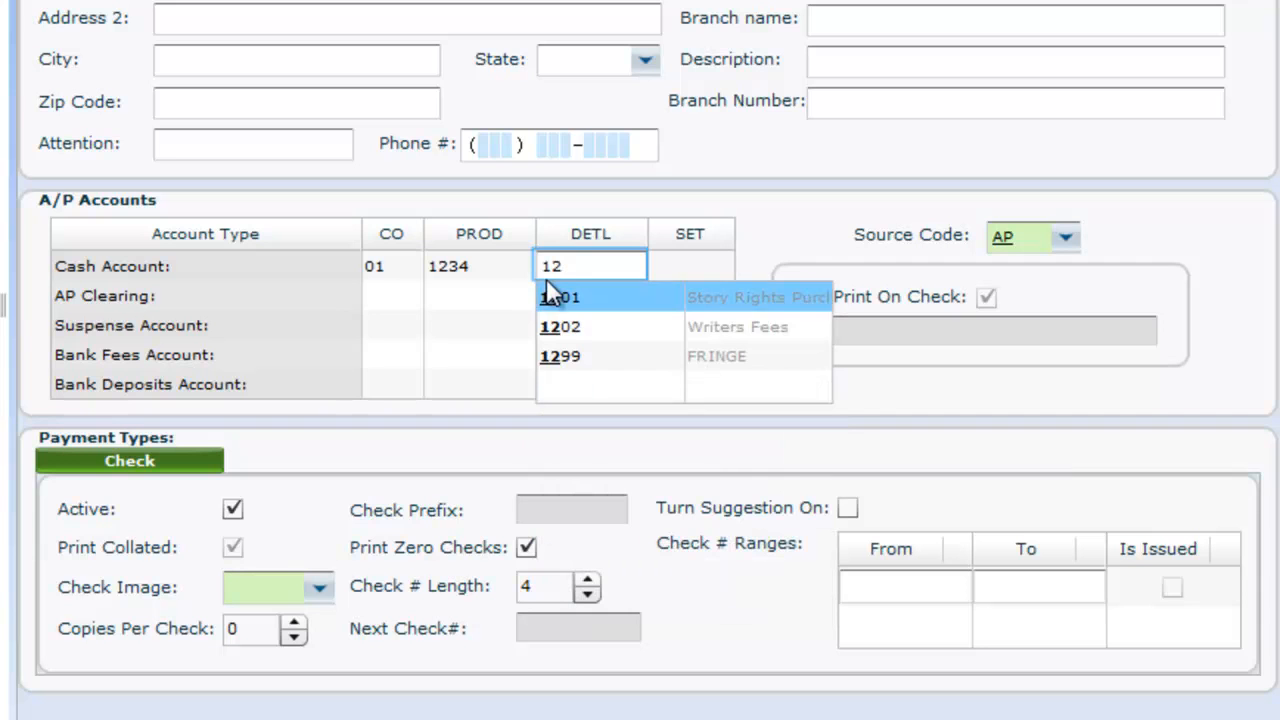
left_click(560, 326)
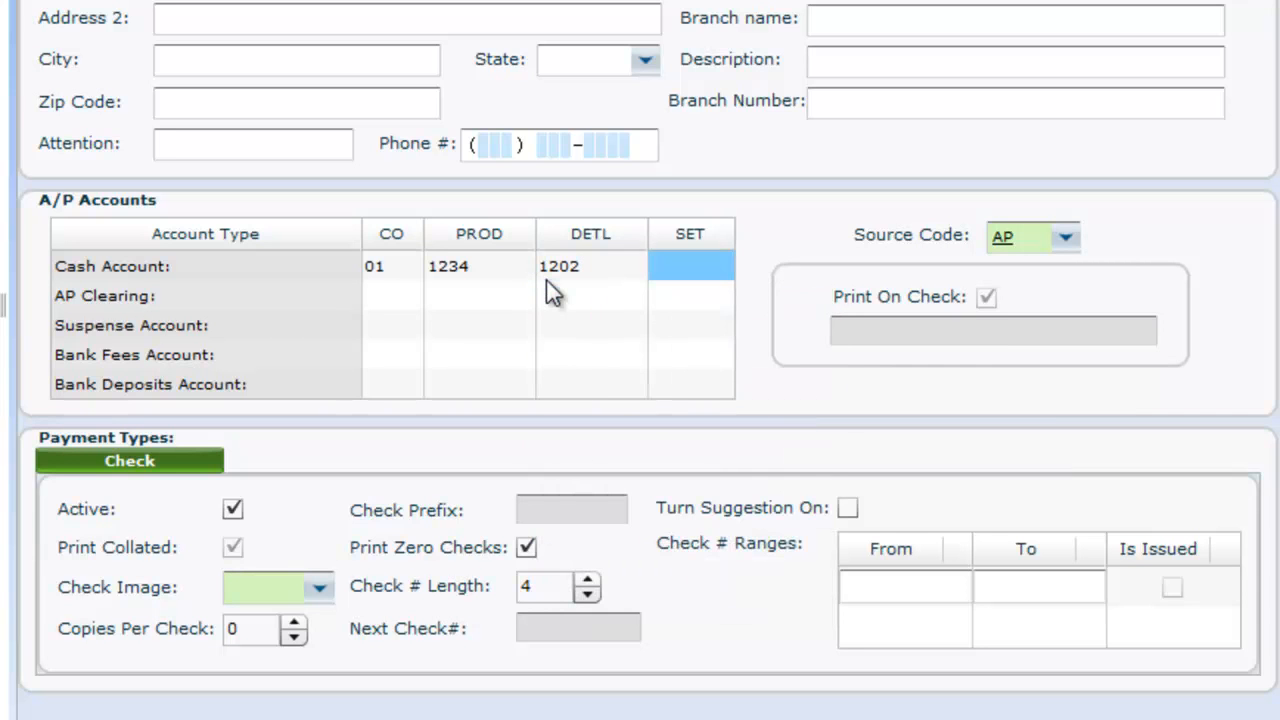
scroll("down", 3)
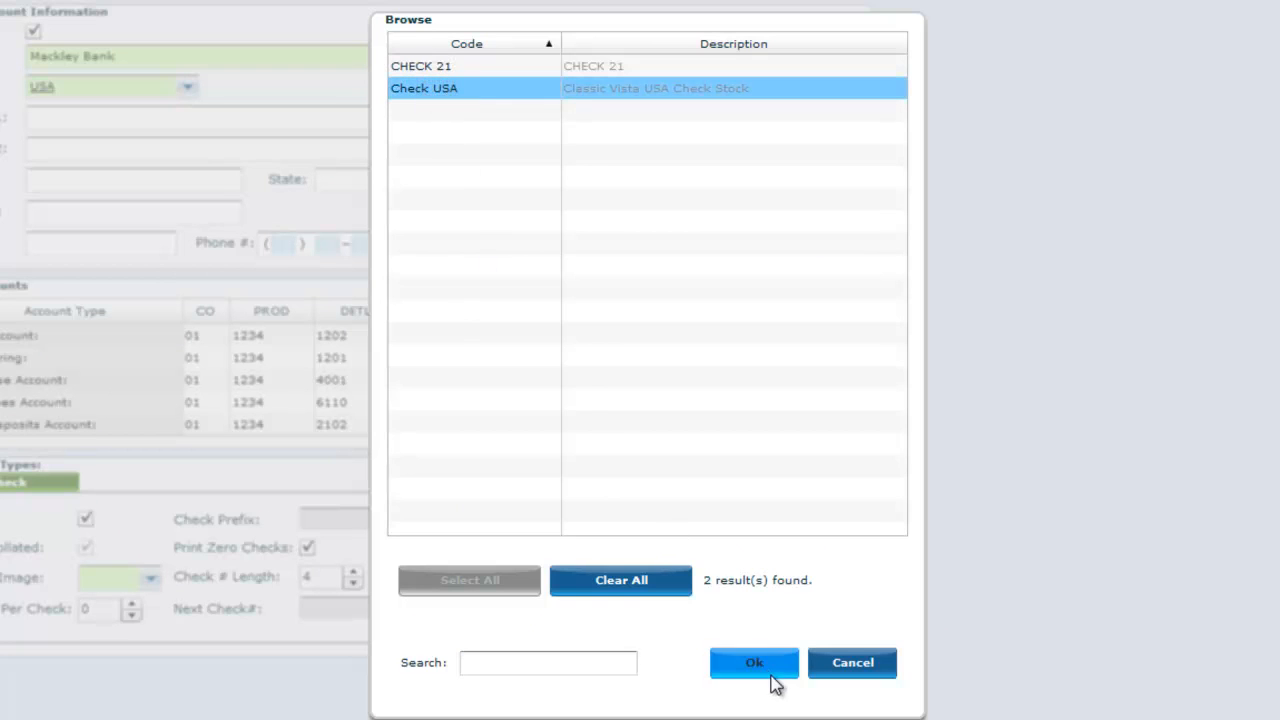
Confirm Check USA as the check image for the check payment type.
left_click(754, 662)
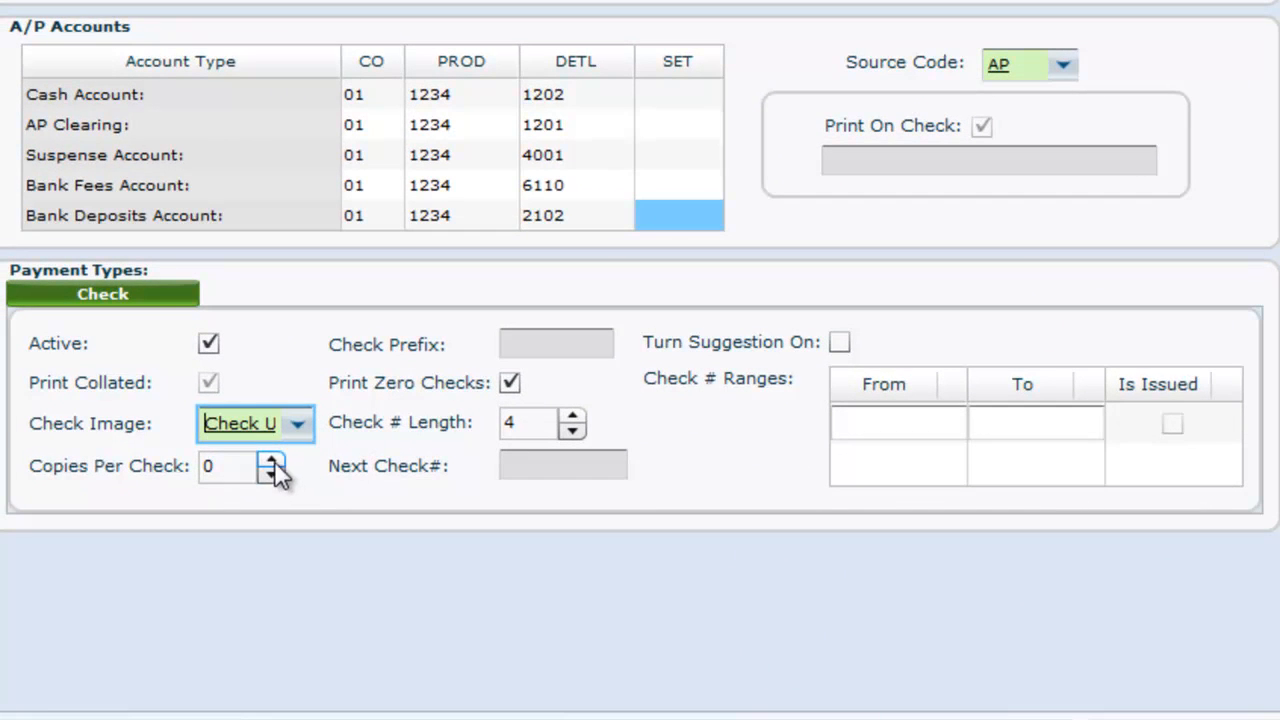